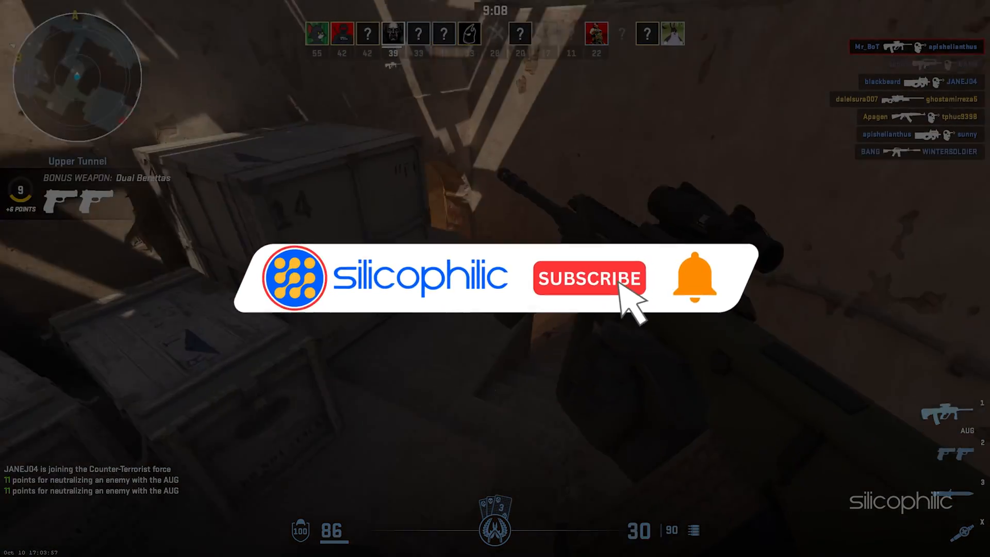
- Quit the Counter-Strike 2 match to the desktop and launch the Steam client
{"action": "left_click", "coordinate": [588, 278]}
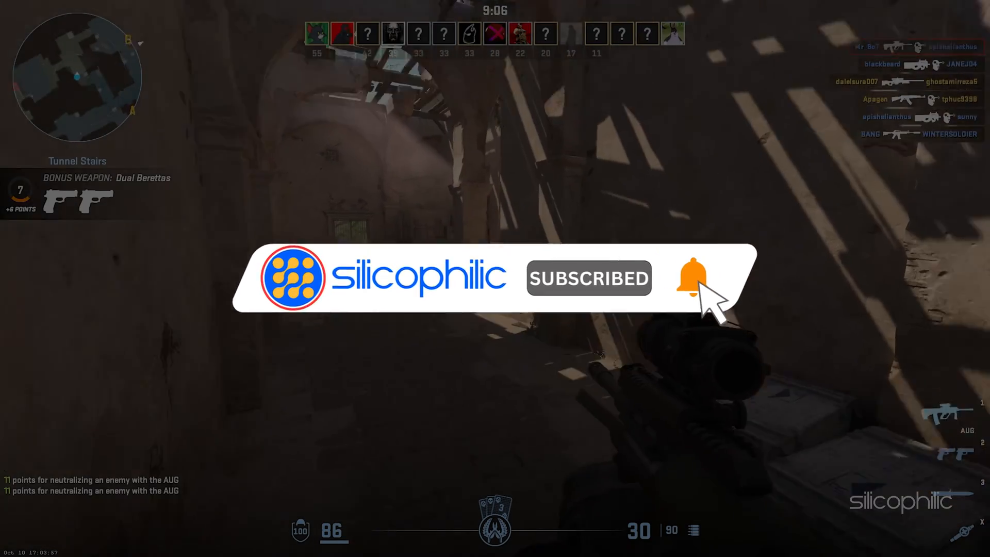
{"action": "left_click", "coordinate": [693, 278]}
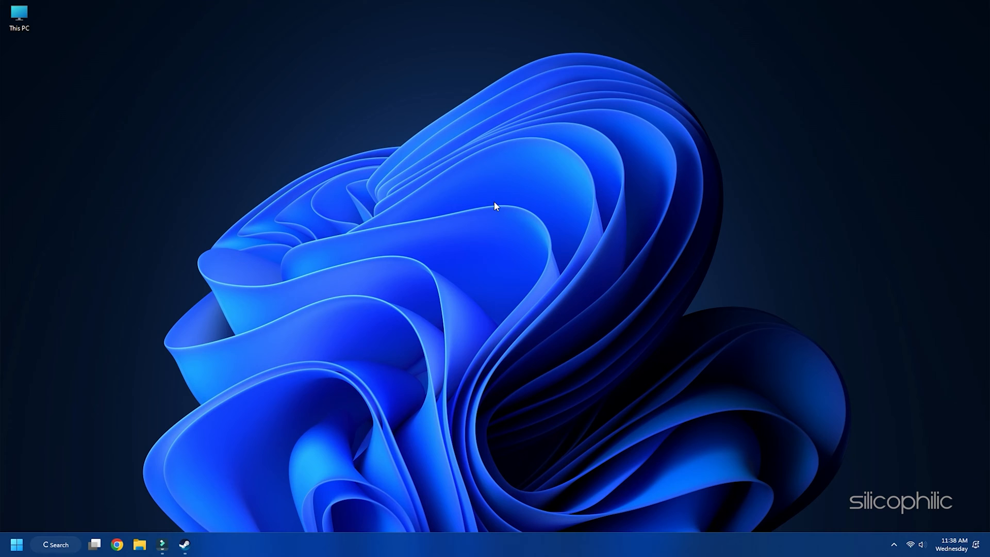
{"action": "left_click", "coordinate": [184, 544]}
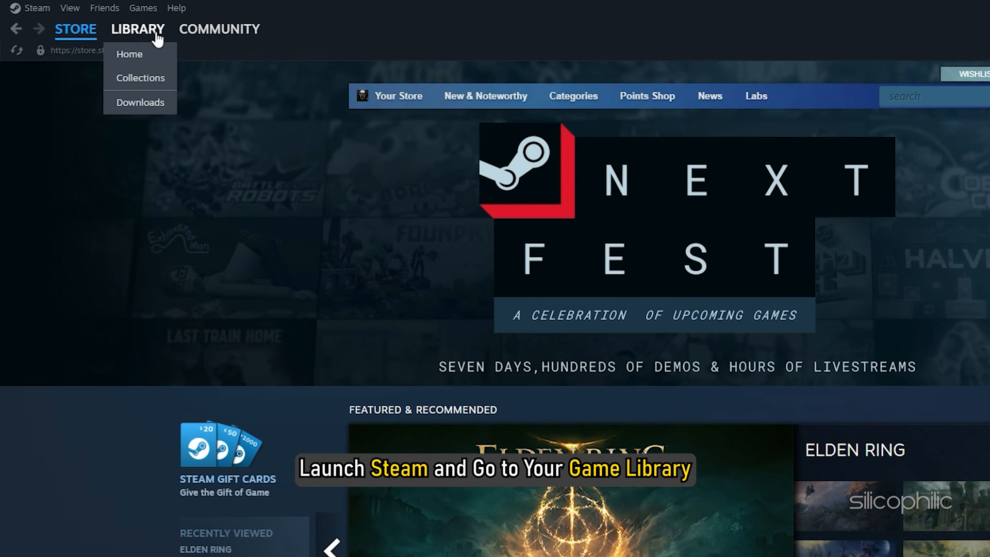
- From the Library, bring up Counter-Strike 2's Properties on the General page
{"action": "left_click", "coordinate": [129, 54]}
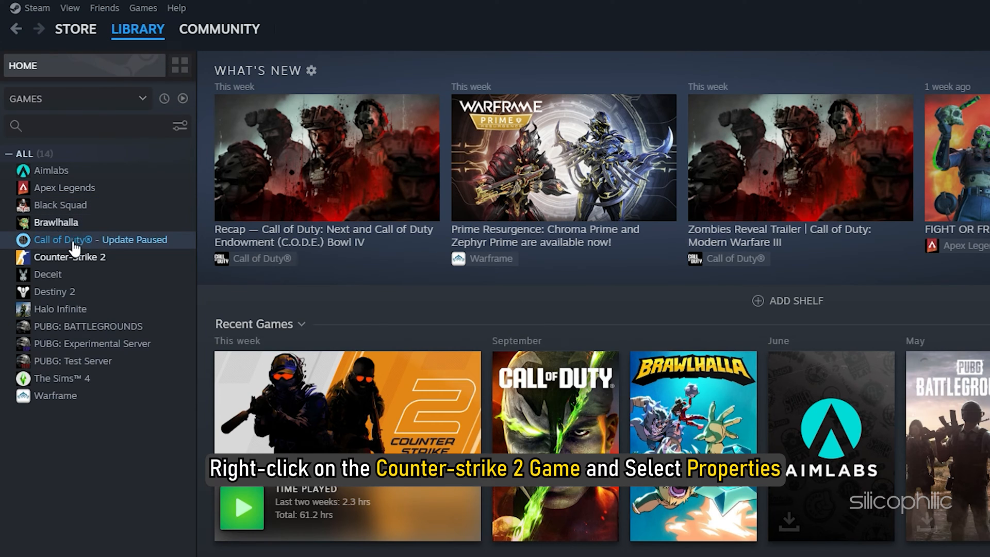
{"action": "right_click", "coordinate": [71, 256]}
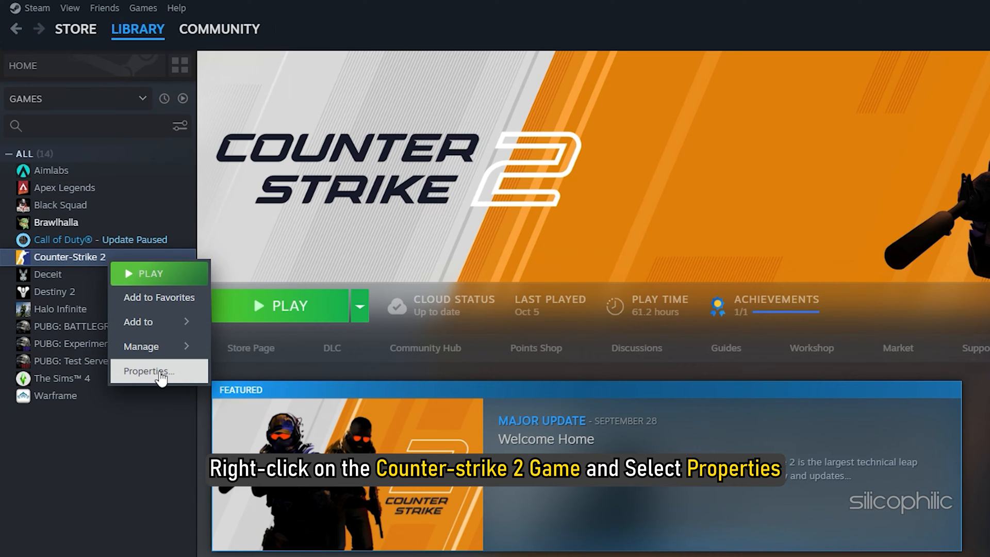
{"action": "left_click", "coordinate": [148, 371]}
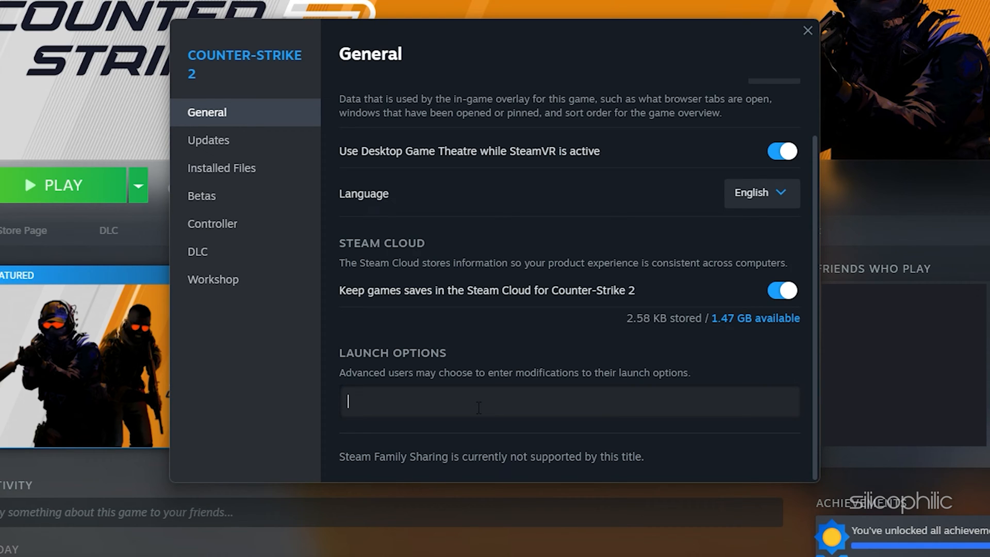
- Enter -allow_third_party_software in Launch Options, then replace it with -w 1920 -h 1080
{"action": "type", "text": "-allow_third_party_software"}
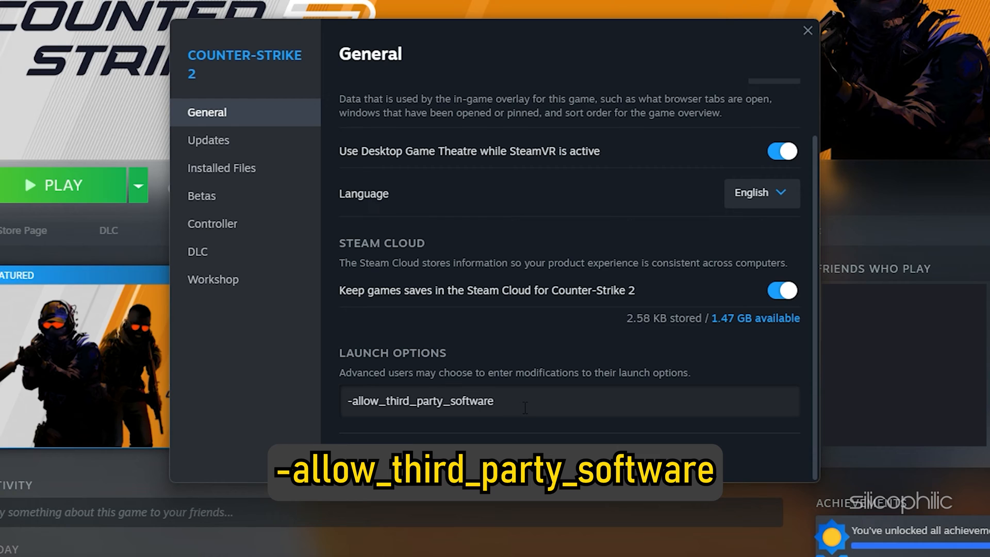
{"action": "left_click", "coordinate": [496, 400]}
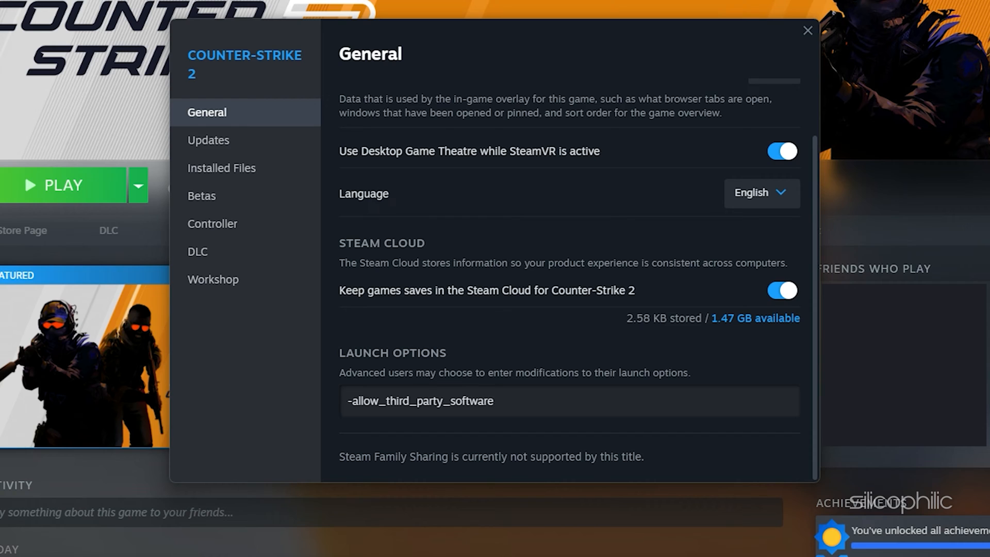
{"action": "type", "text": "-w 1920 -h 1080"}
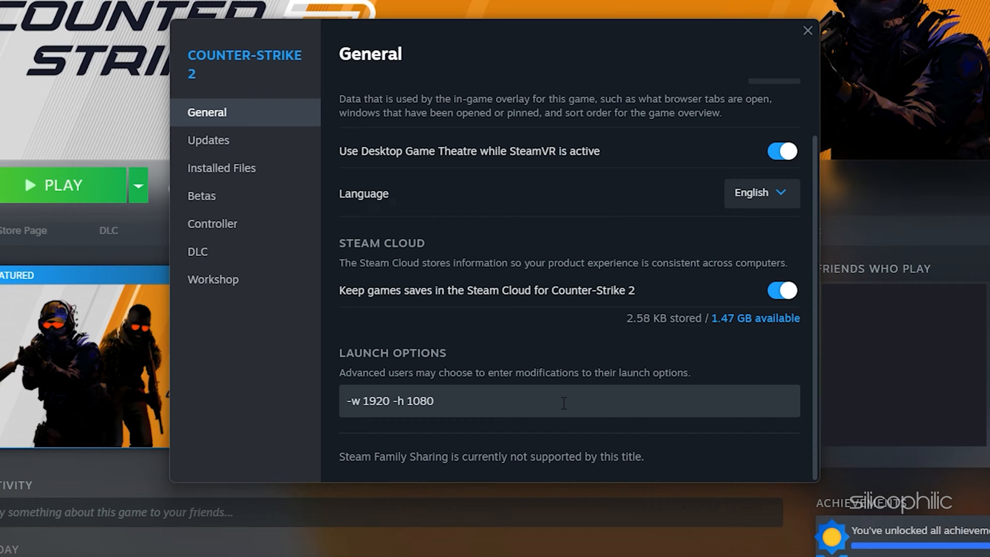
- Cycle launch options through -high -threads n -no-browser, -force-opengl, -force-vulkan and -dx11/-dx12
{"action": "type", "text": "-high -threads n -no-browser"}
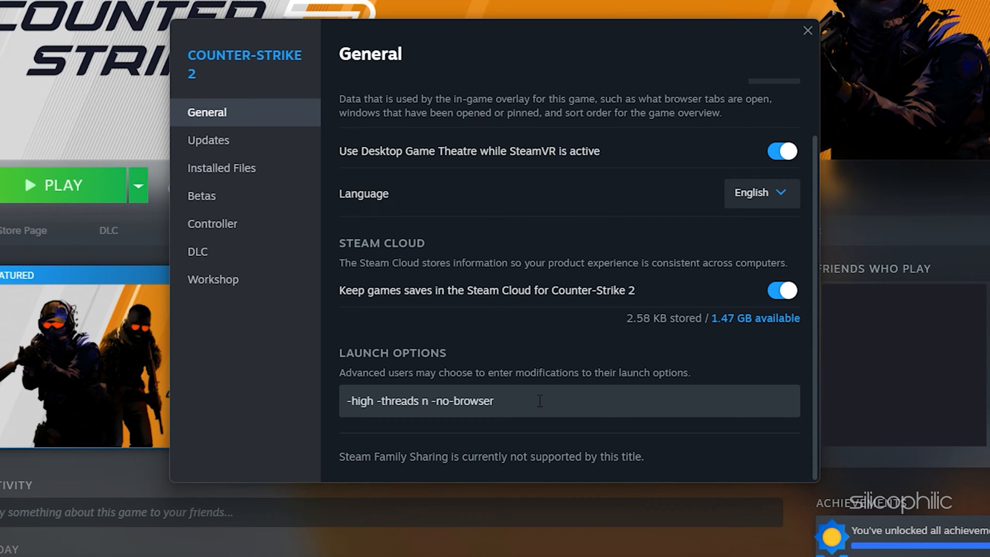
{"action": "type", "text": "-force-opengl"}
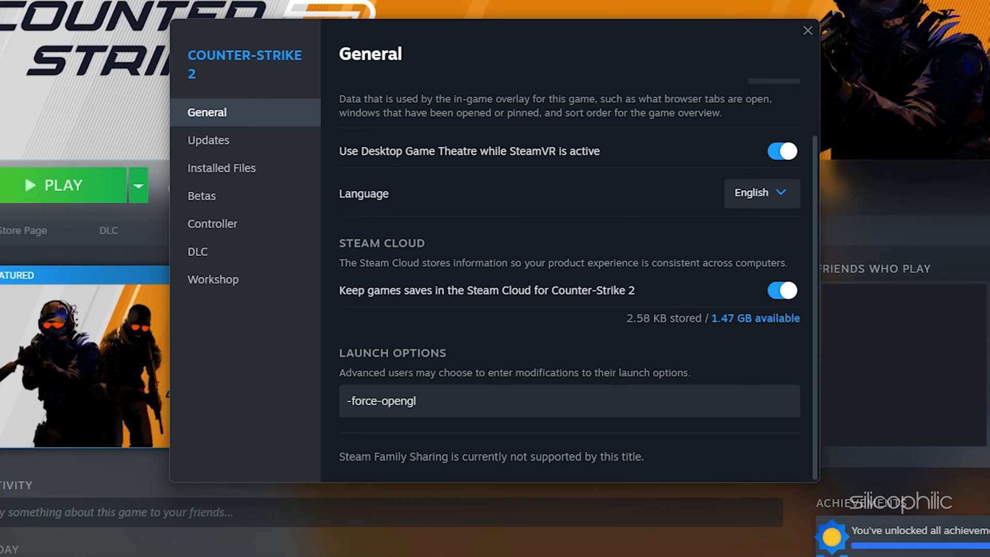
{"action": "type", "text": "-force-vulkan"}
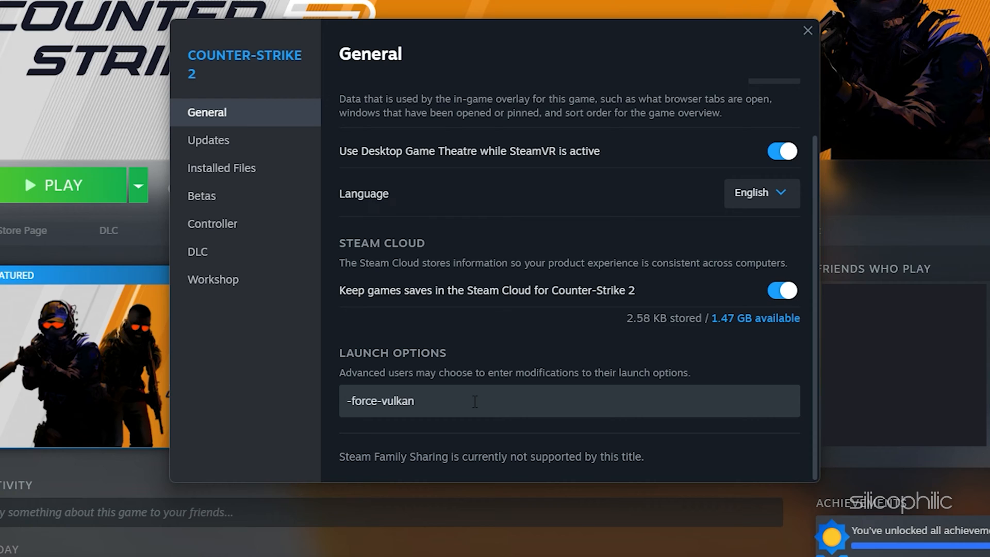
{"action": "type", "text": "-dx11/-dx12"}
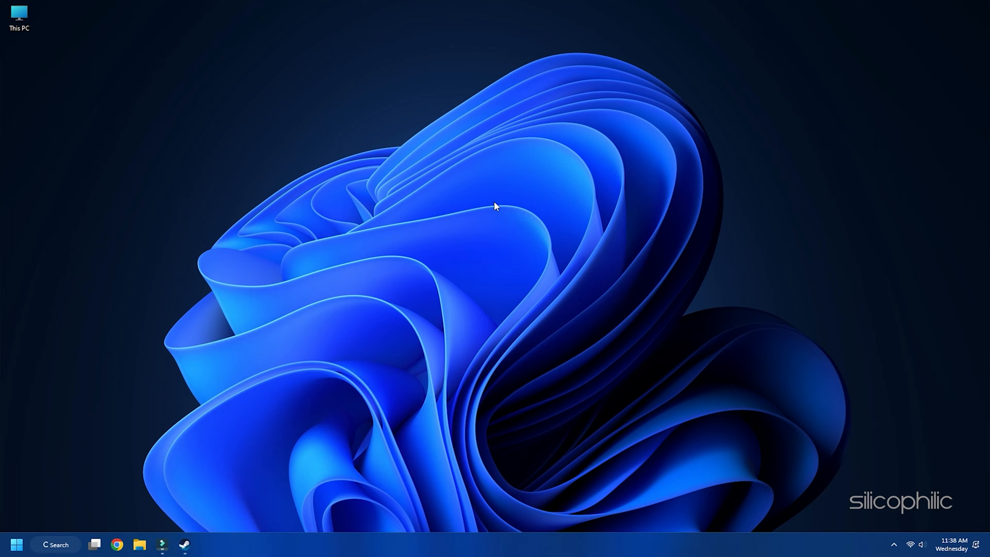
- Open the Windows Temp folder via Run, select everything and delete it with admin permission
{"action": "key", "text": "win+r"}
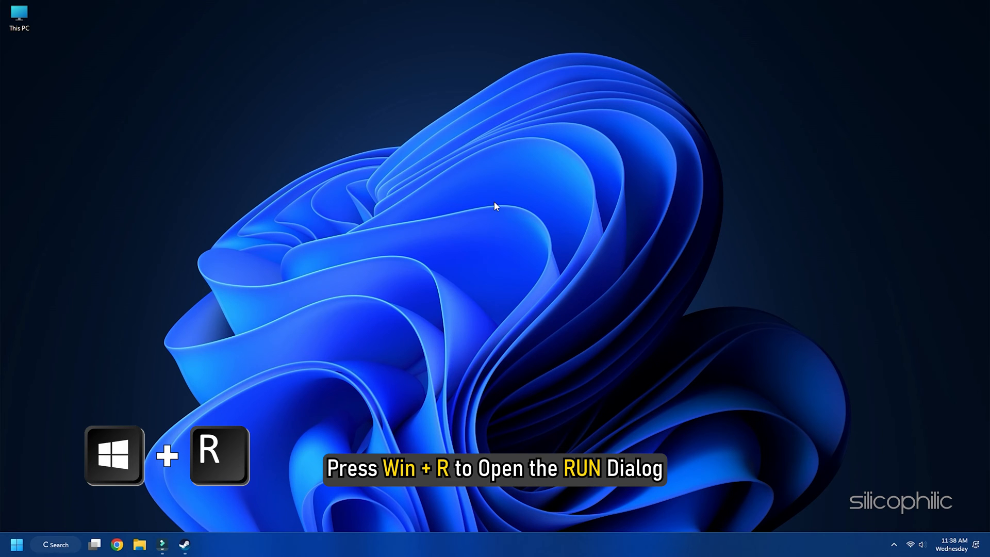
{"action": "type", "text": "temp"}
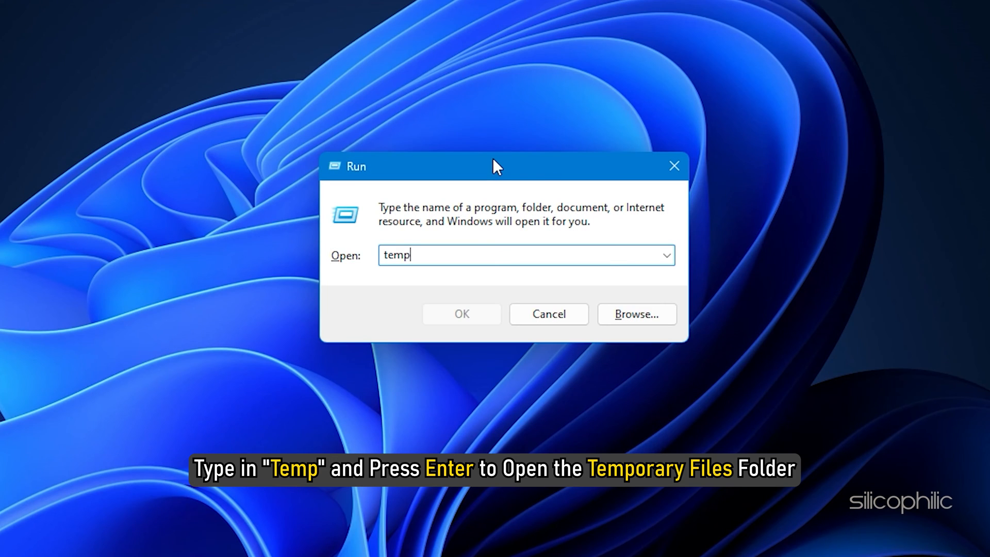
{"action": "key", "text": "Enter"}
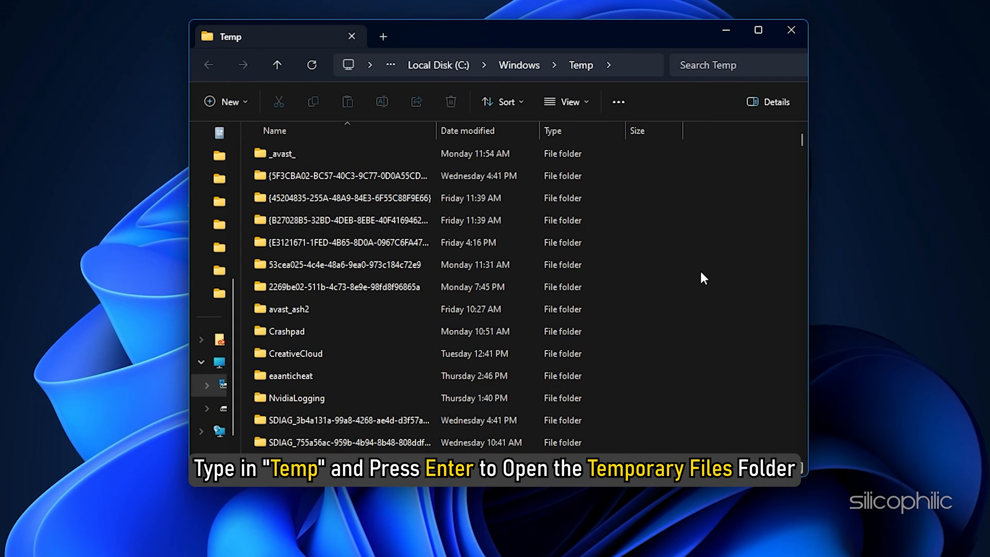
{"action": "key", "text": "ctrl+a"}
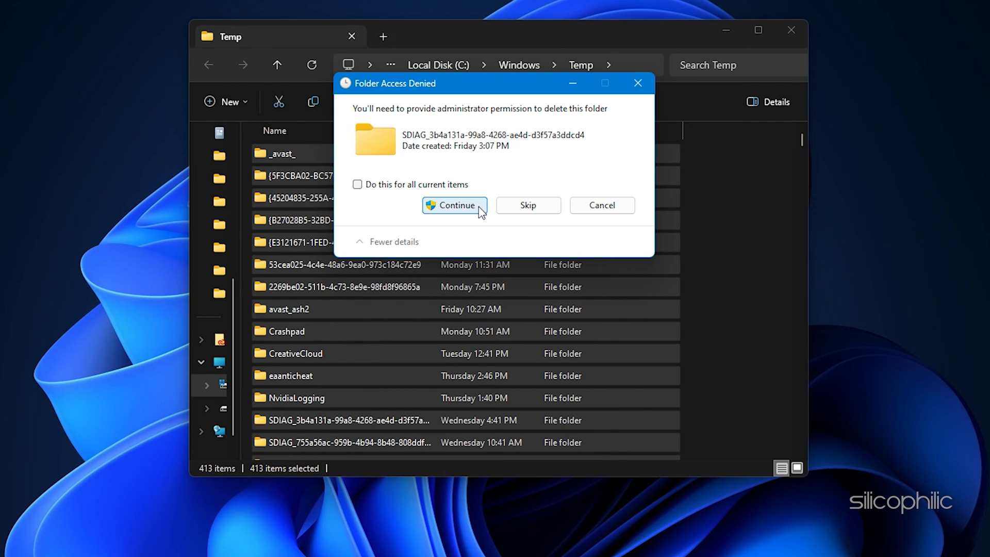
{"action": "left_click", "coordinate": [454, 206]}
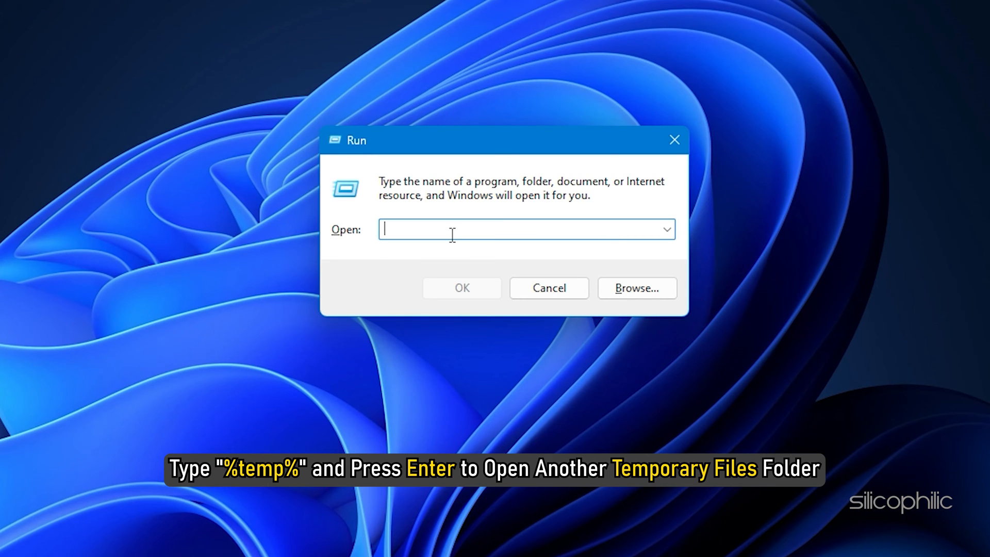
- Open %temp% via Run and delete all of the user's local temporary files
{"action": "type", "text": "%temp%"}
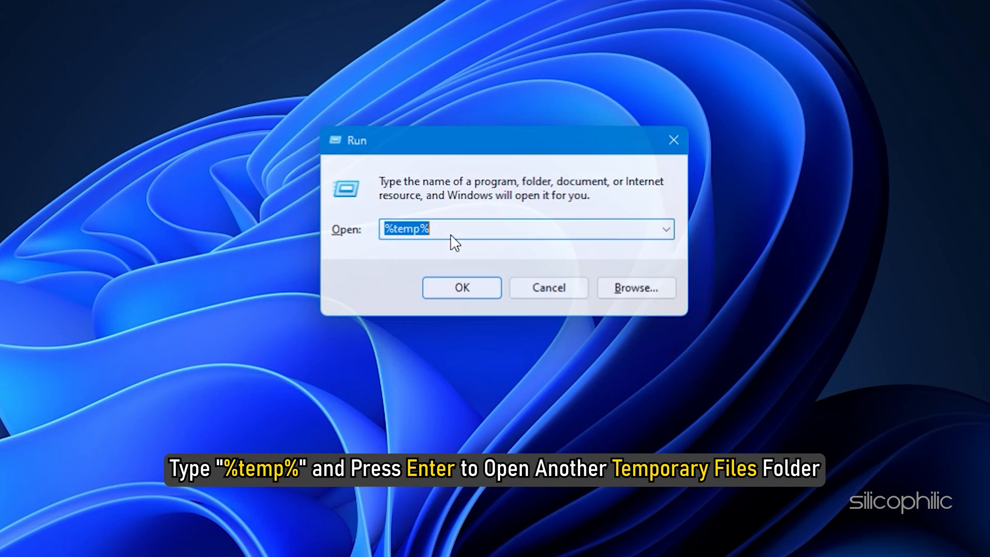
{"action": "key", "text": "Enter"}
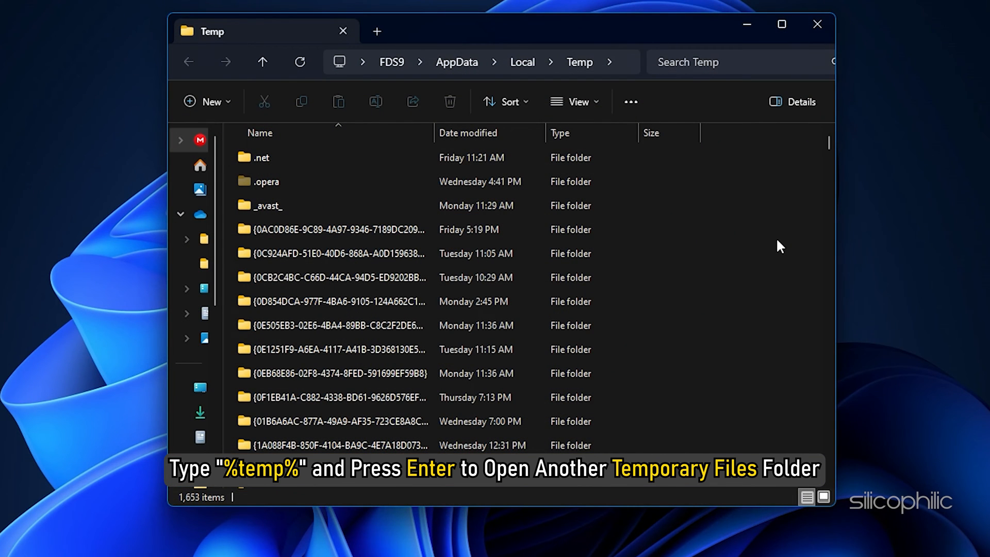
{"action": "key", "text": "ctrl+a"}
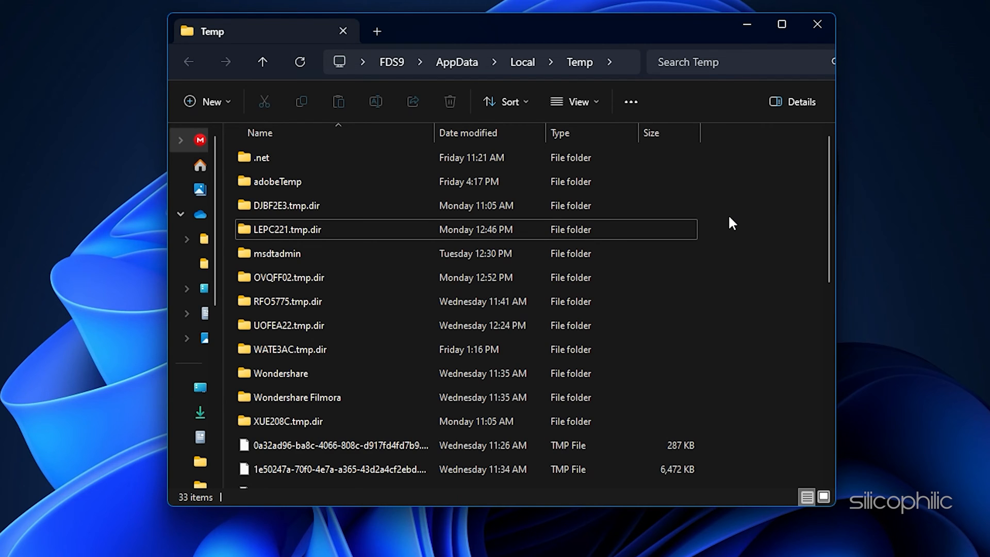
{"action": "left_click", "coordinate": [816, 24]}
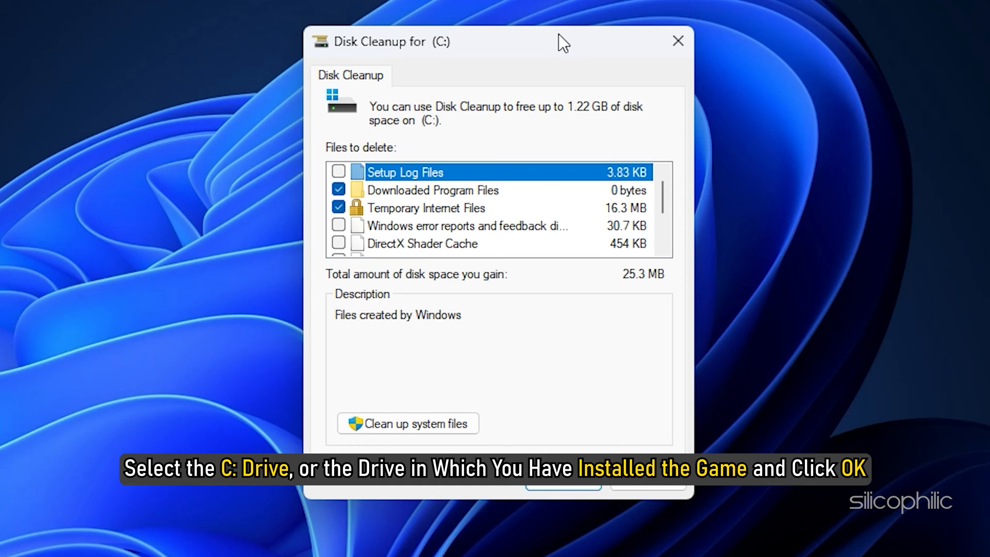
- Clean up the checked file categories on drive C: and confirm permanent deletion
{"action": "left_click", "coordinate": [564, 480]}
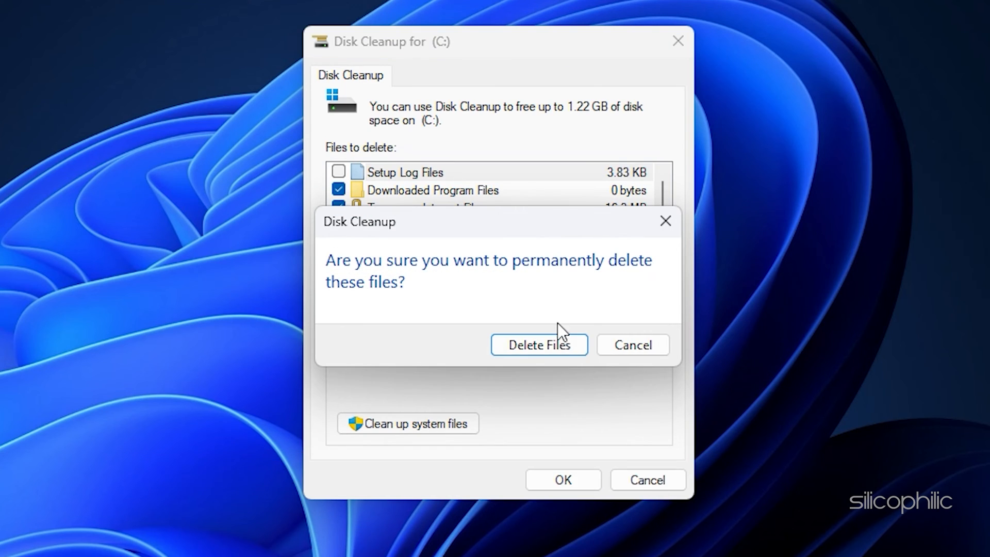
{"action": "left_click", "coordinate": [539, 344]}
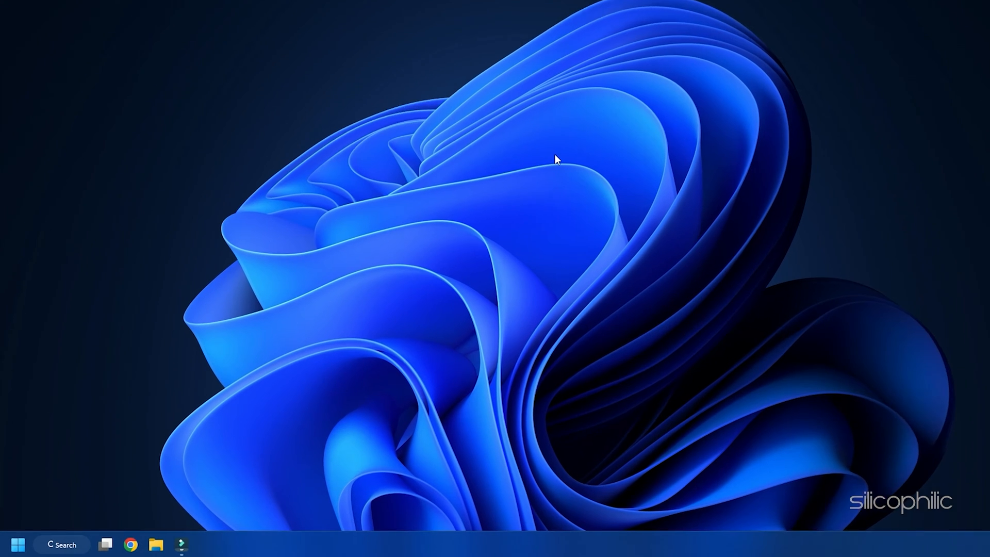
- From Graphics settings, add cs2.exe from the win64 folder and bring up its graphics preference options
{"action": "left_click", "coordinate": [61, 545]}
{"action": "type", "text": "graphics settings"}
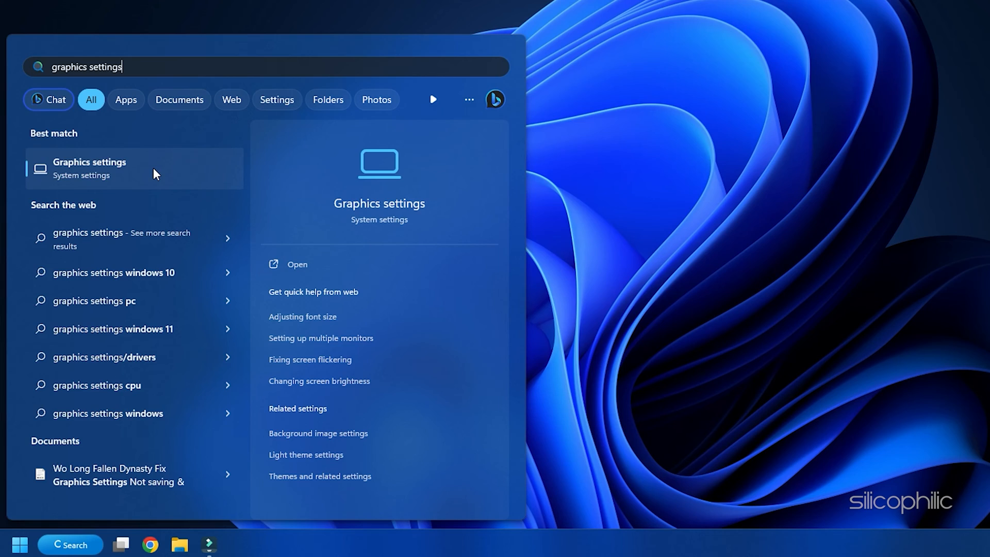
{"action": "left_click", "coordinate": [89, 168]}
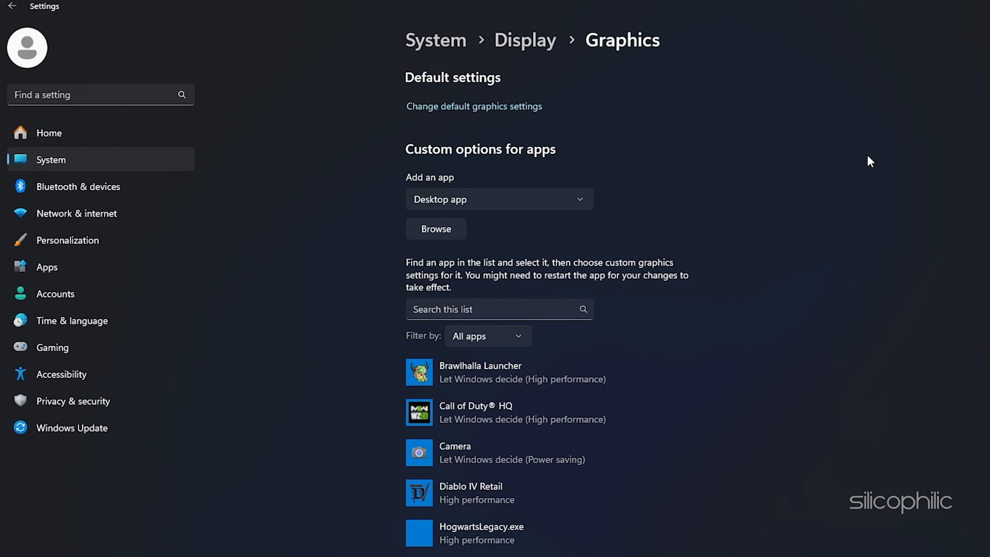
{"action": "mouse_move", "coordinate": [803, 185]}
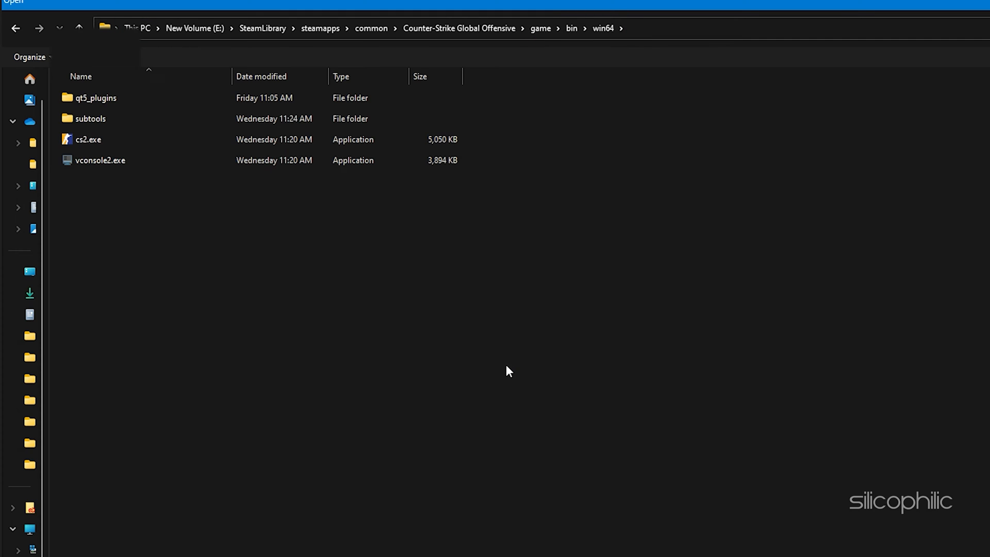
{"action": "left_click", "coordinate": [89, 140]}
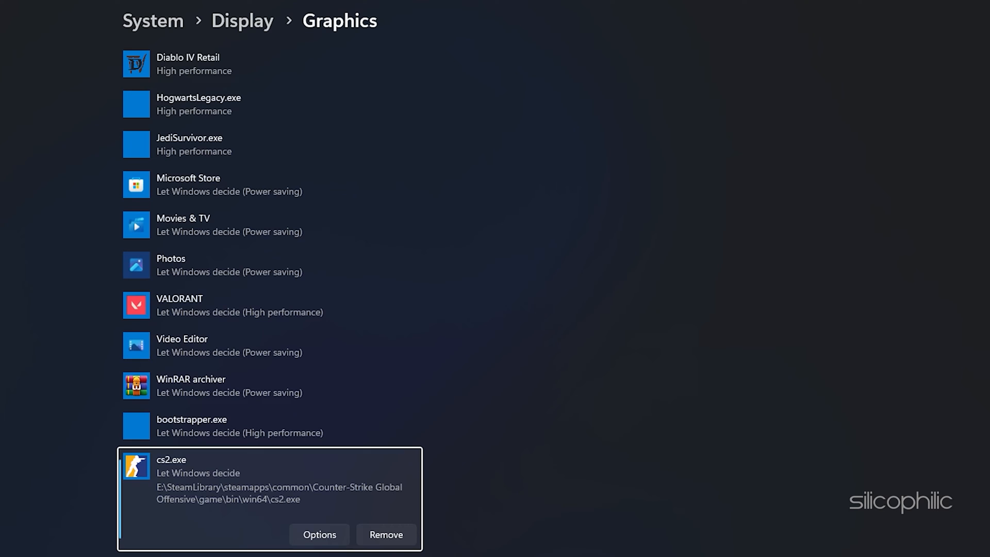
{"action": "left_click", "coordinate": [318, 534]}
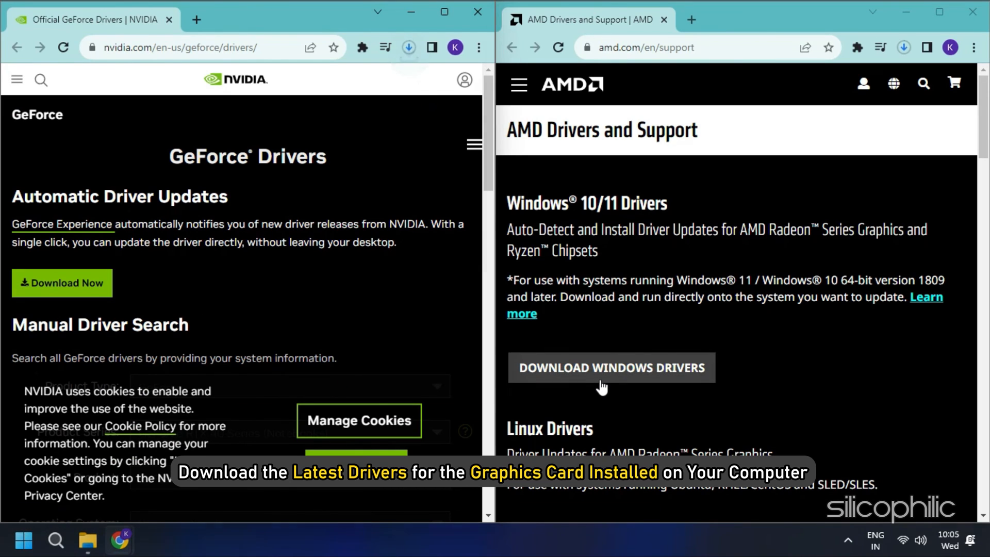
- Download and install the AMD Windows drivers, and check GeForce Experience for NVIDIA driver updates
{"action": "left_click", "coordinate": [610, 367]}
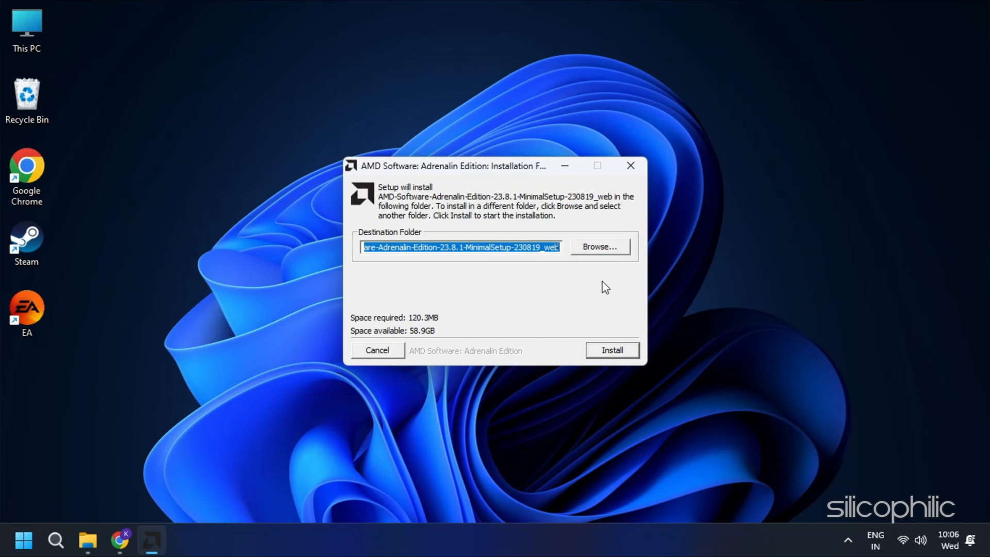
{"action": "left_click", "coordinate": [609, 349]}
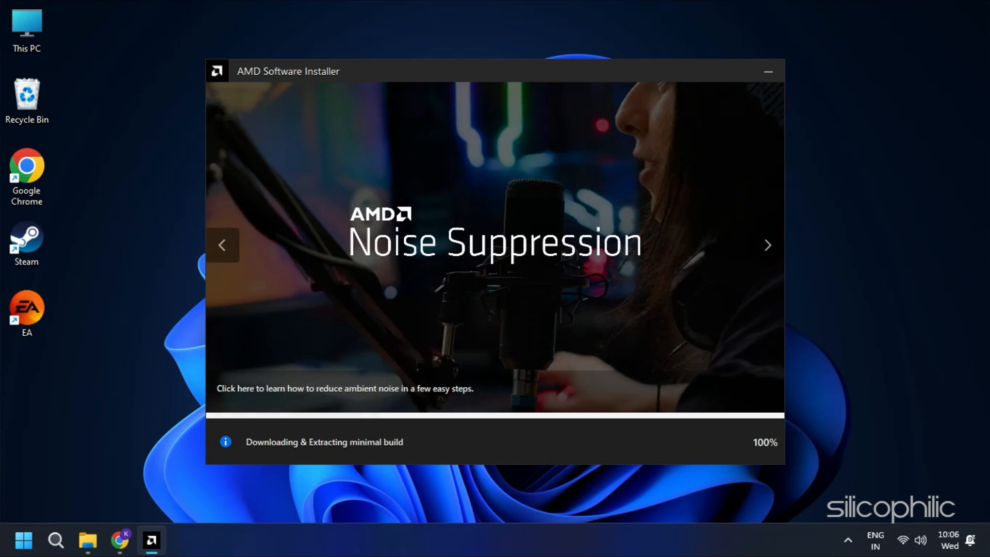
{"action": "left_click", "coordinate": [767, 71]}
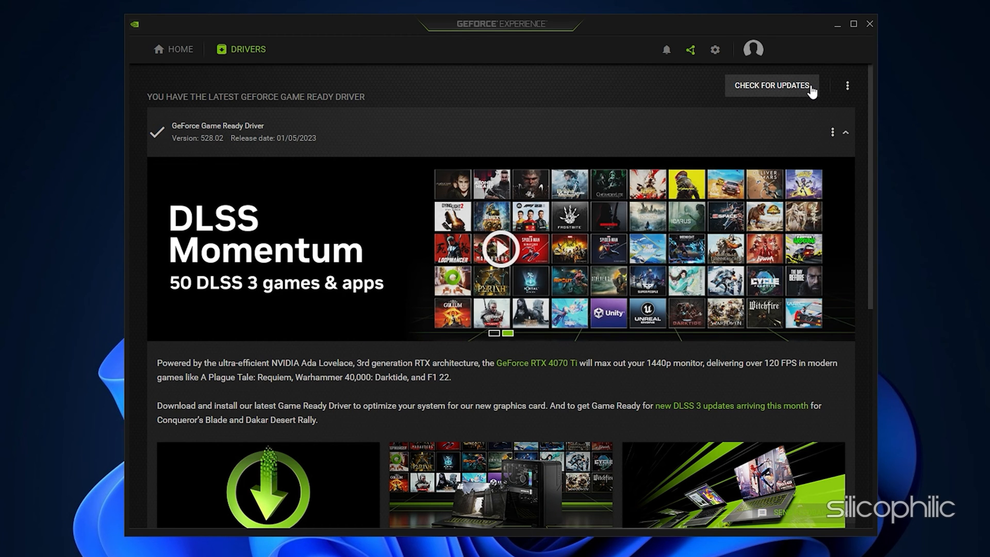
{"action": "left_click", "coordinate": [869, 24]}
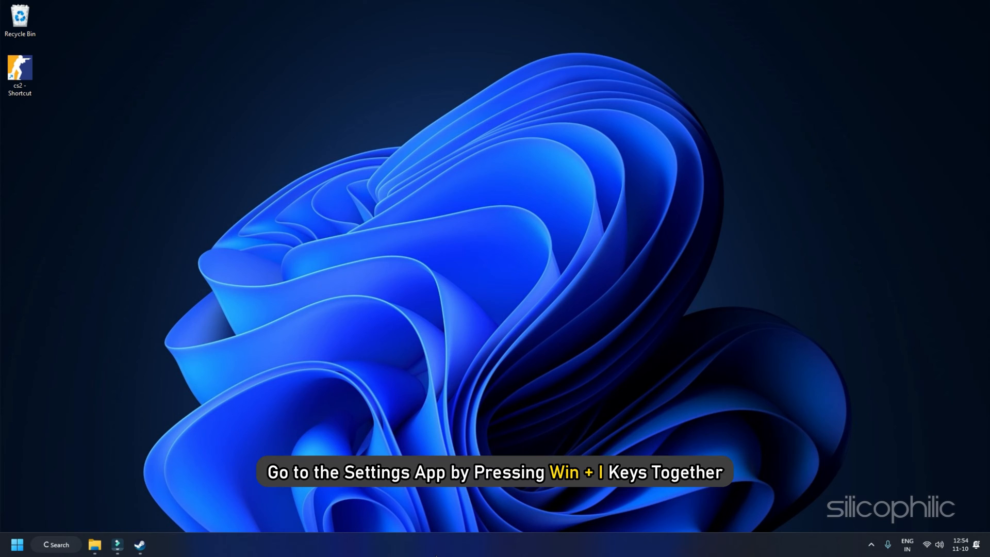
- Reach Firewall & network protection through Settings' Privacy & security and Windows Security
{"action": "key", "text": "Win+i"}
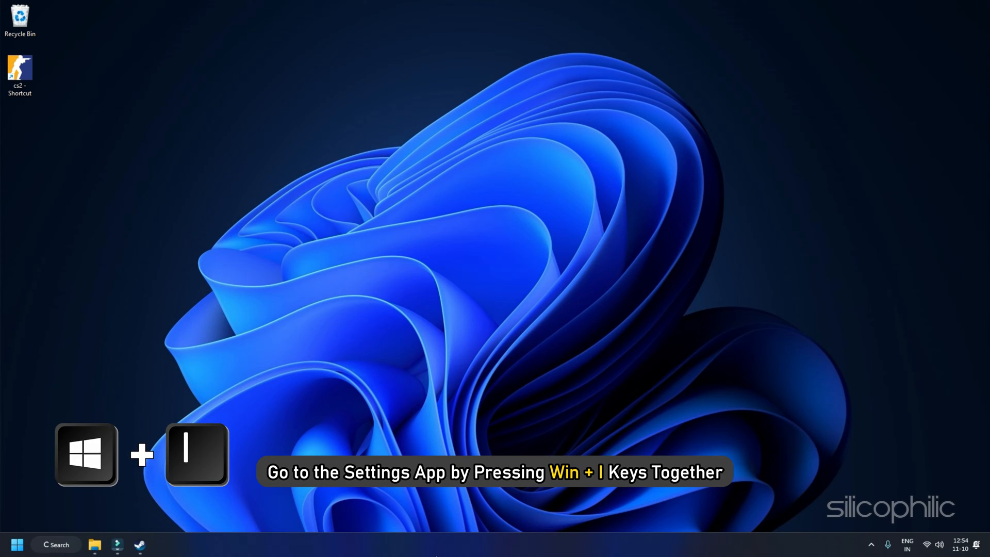
{"action": "key", "text": "Win+i"}
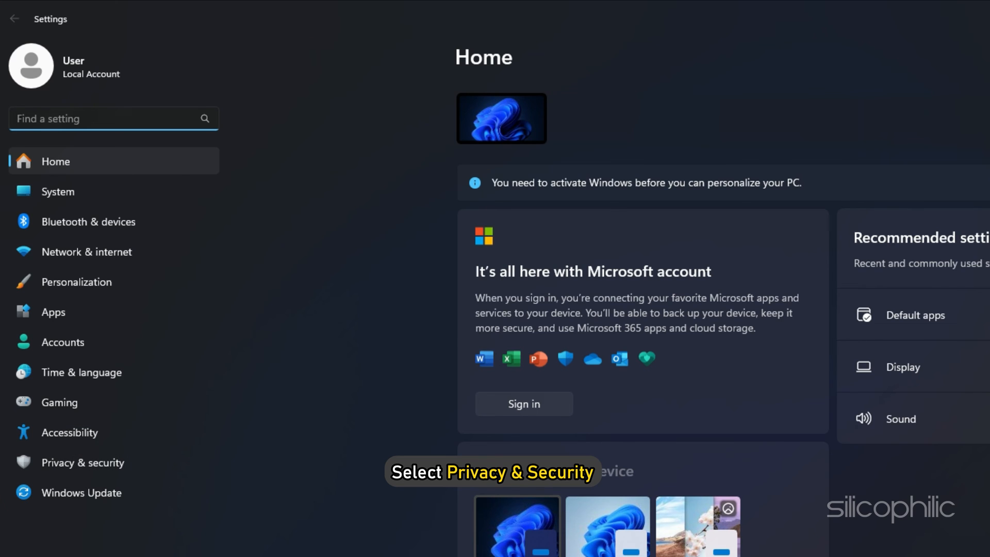
{"action": "left_click", "coordinate": [82, 462]}
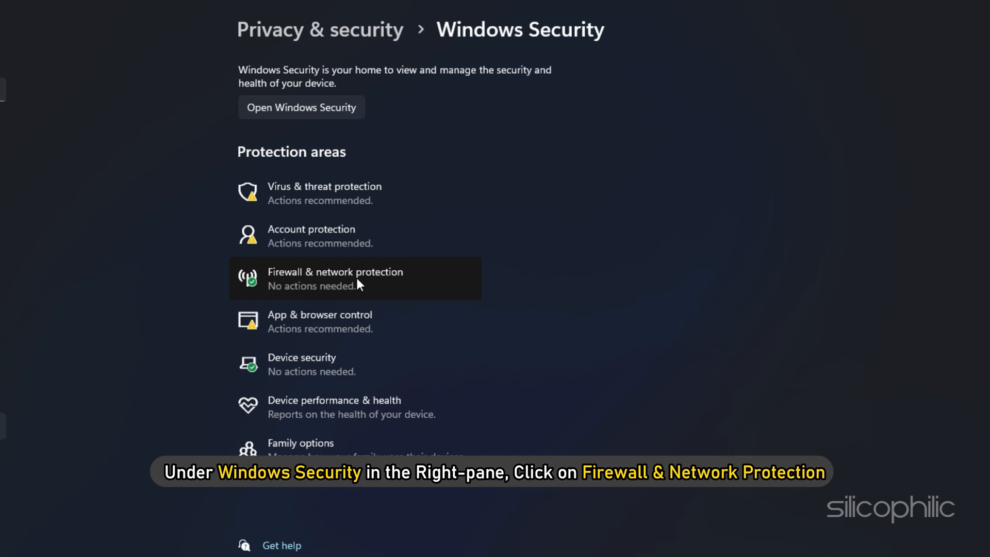
{"action": "left_click", "coordinate": [334, 279]}
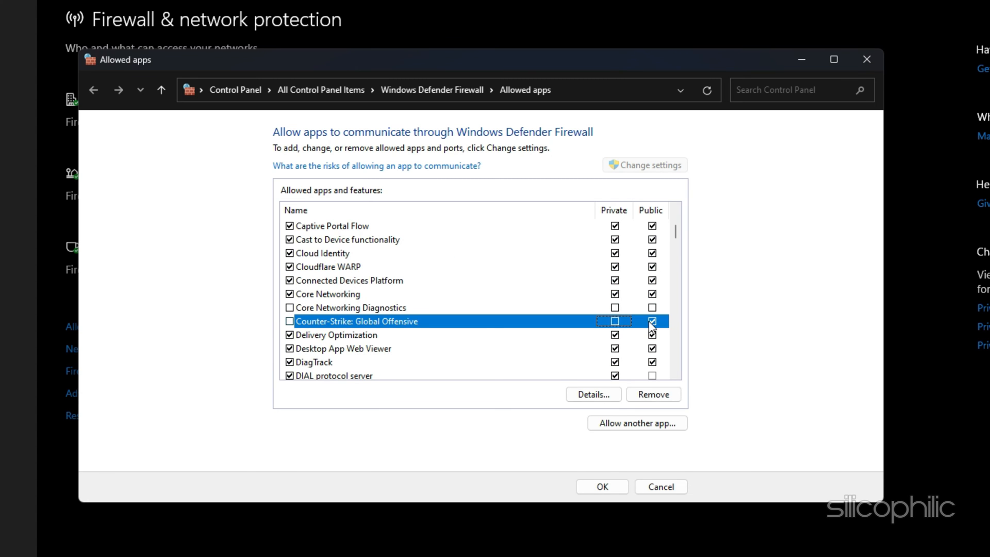
- Allow Counter-Strike: Global Offensive through the firewall on private and public networks and save
{"action": "scroll", "scroll_direction": "down", "scroll_amount": 3}
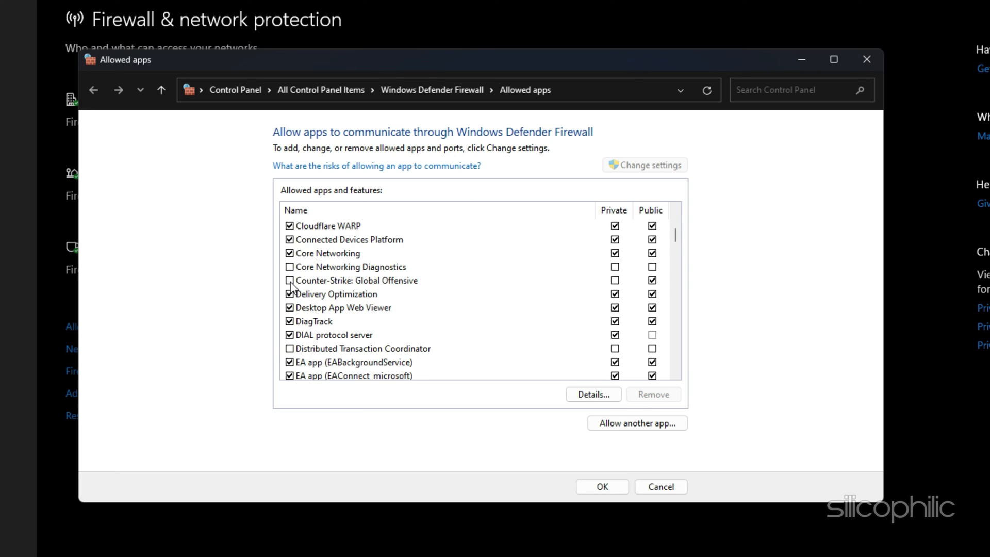
{"action": "left_click", "coordinate": [289, 280]}
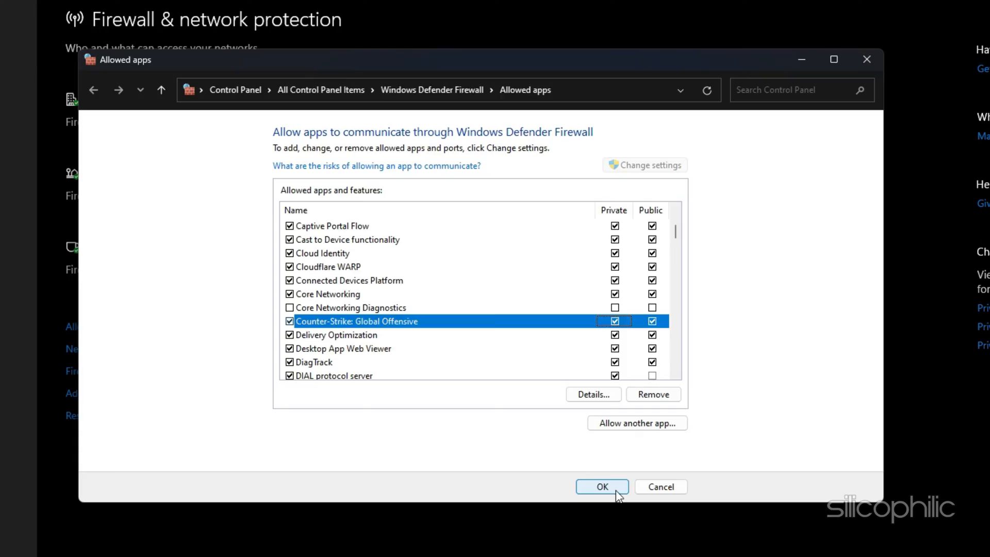
{"action": "left_click", "coordinate": [600, 486]}
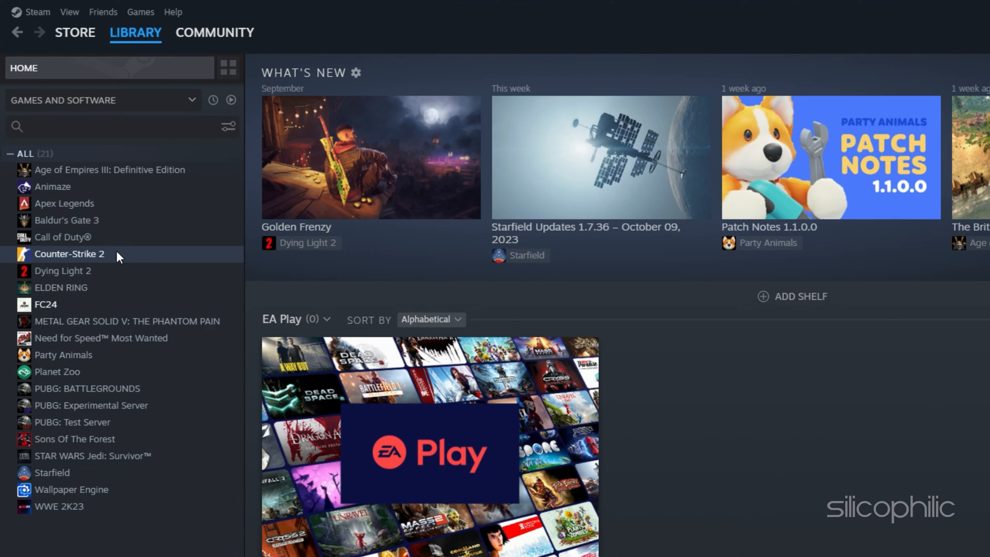
- Verify integrity of Counter-Strike 2's game files from its Installed Files properties
{"action": "right_click", "coordinate": [71, 254]}
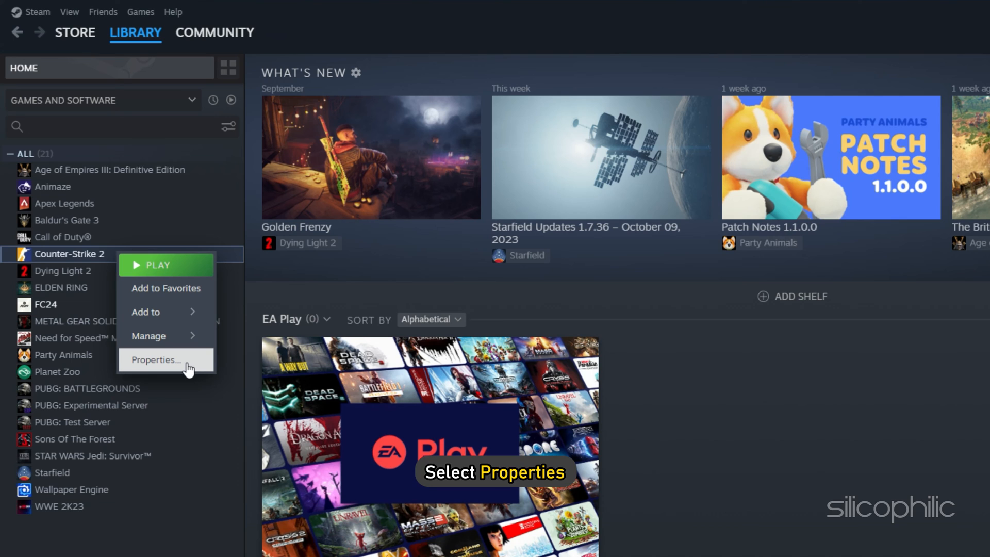
{"action": "left_click", "coordinate": [156, 359]}
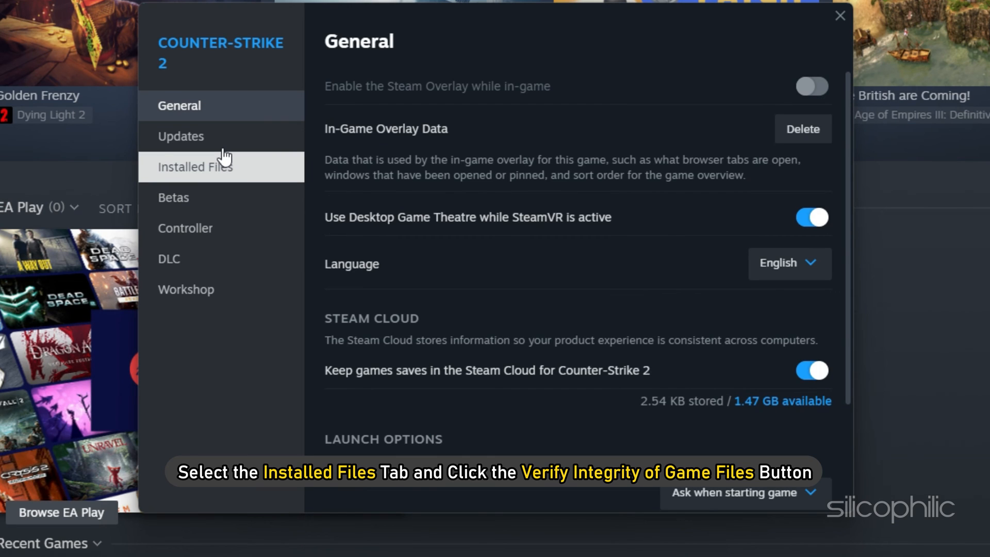
{"action": "left_click", "coordinate": [196, 167]}
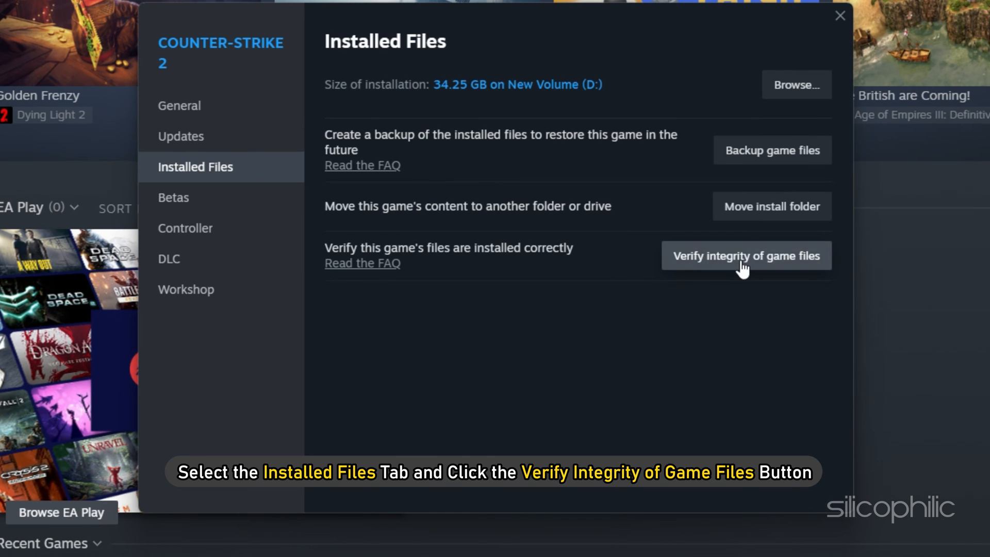
{"action": "left_click", "coordinate": [745, 255]}
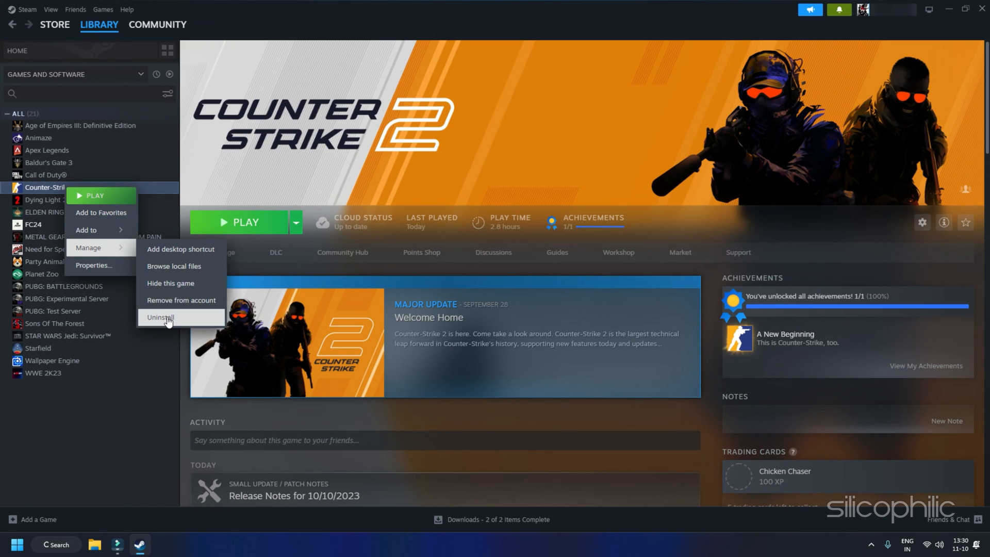
- Uninstall Counter-Strike 2 and reinstall it to New Volume (D:), starting the download
{"action": "left_click", "coordinate": [160, 317]}
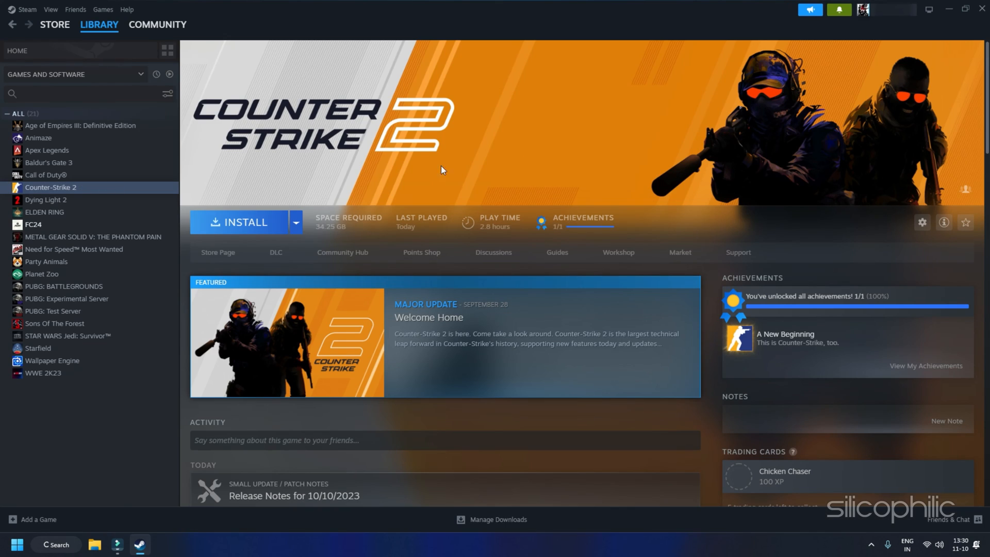
{"action": "left_click", "coordinate": [243, 222]}
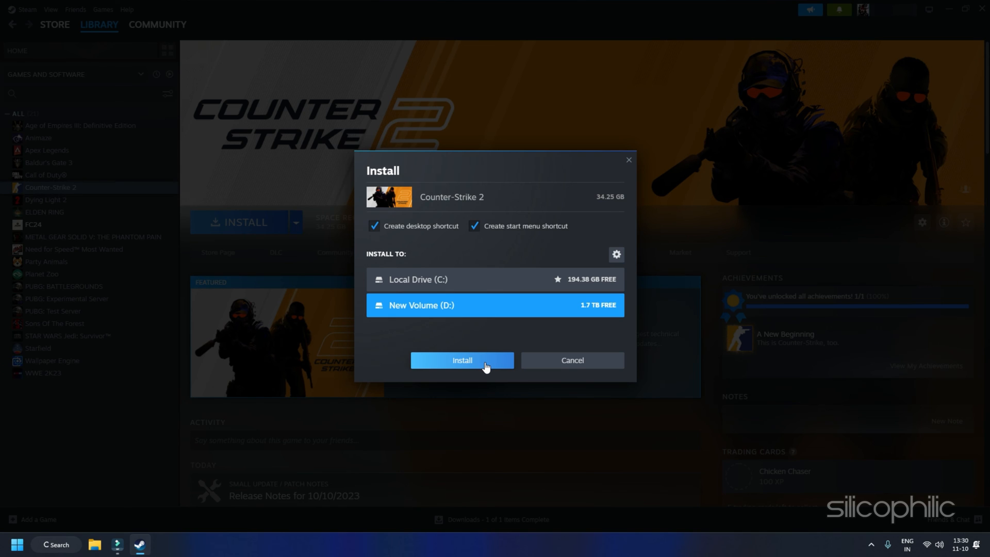
{"action": "left_click", "coordinate": [462, 360]}
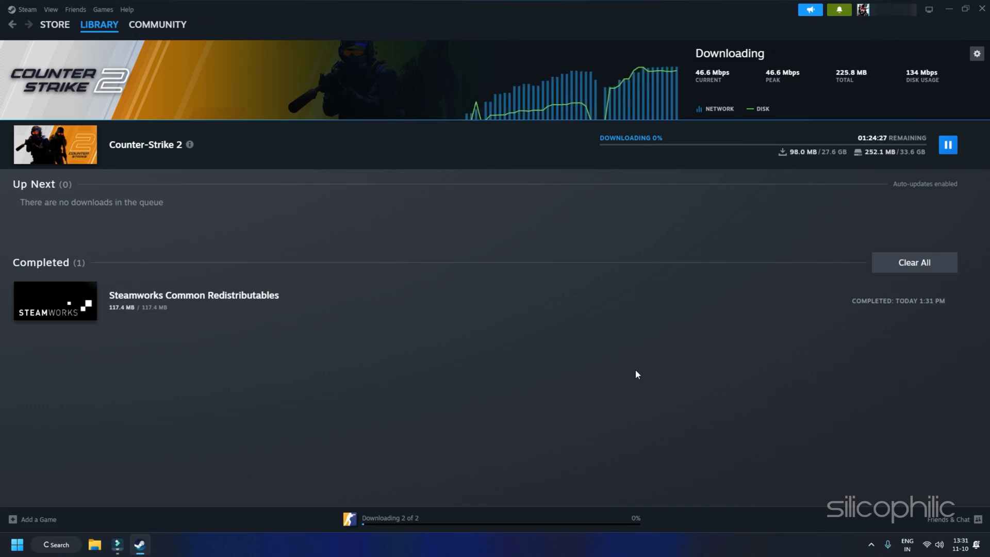
{"action": "mouse_move", "coordinate": [711, 389]}
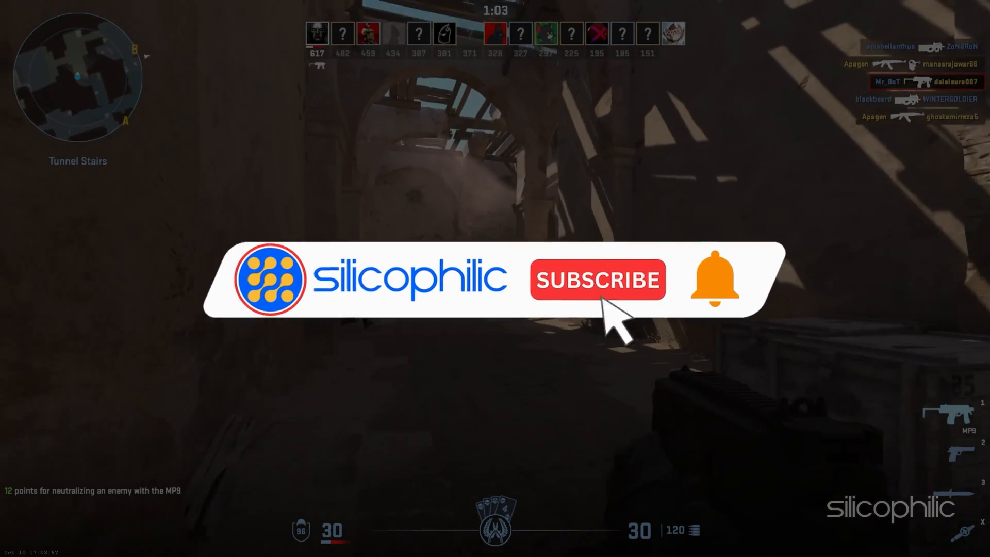
{"action": "left_click", "coordinate": [597, 280]}
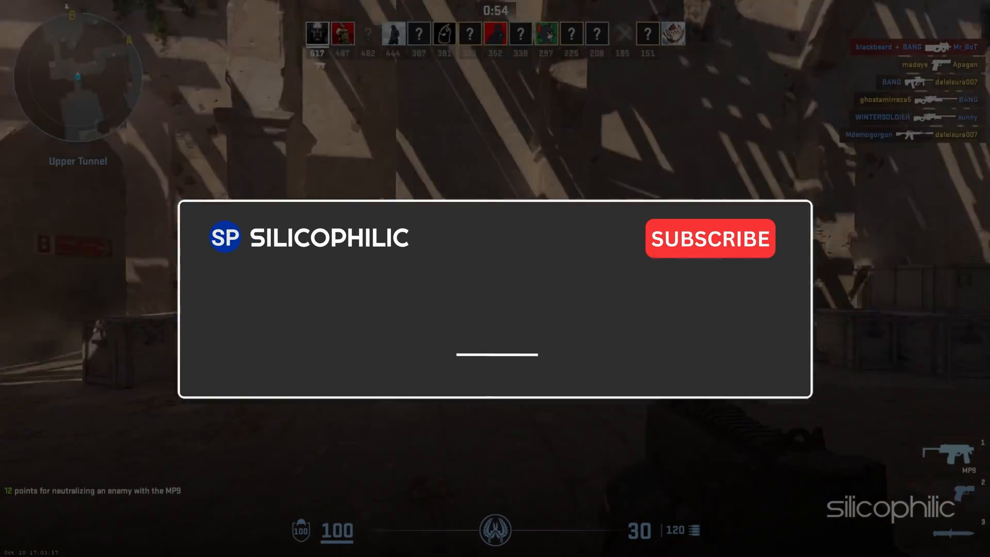
{"action": "type", "text": "Comment Down Below"}
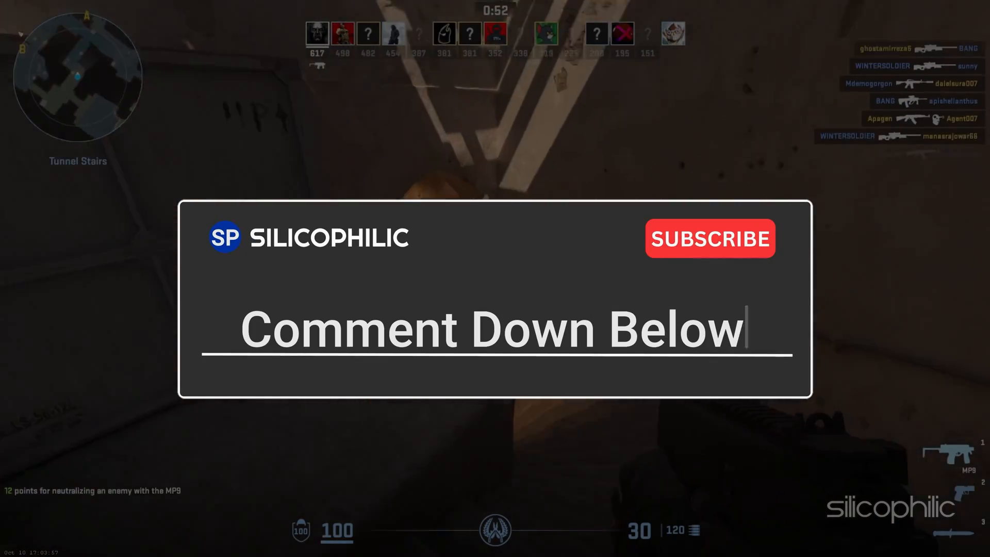